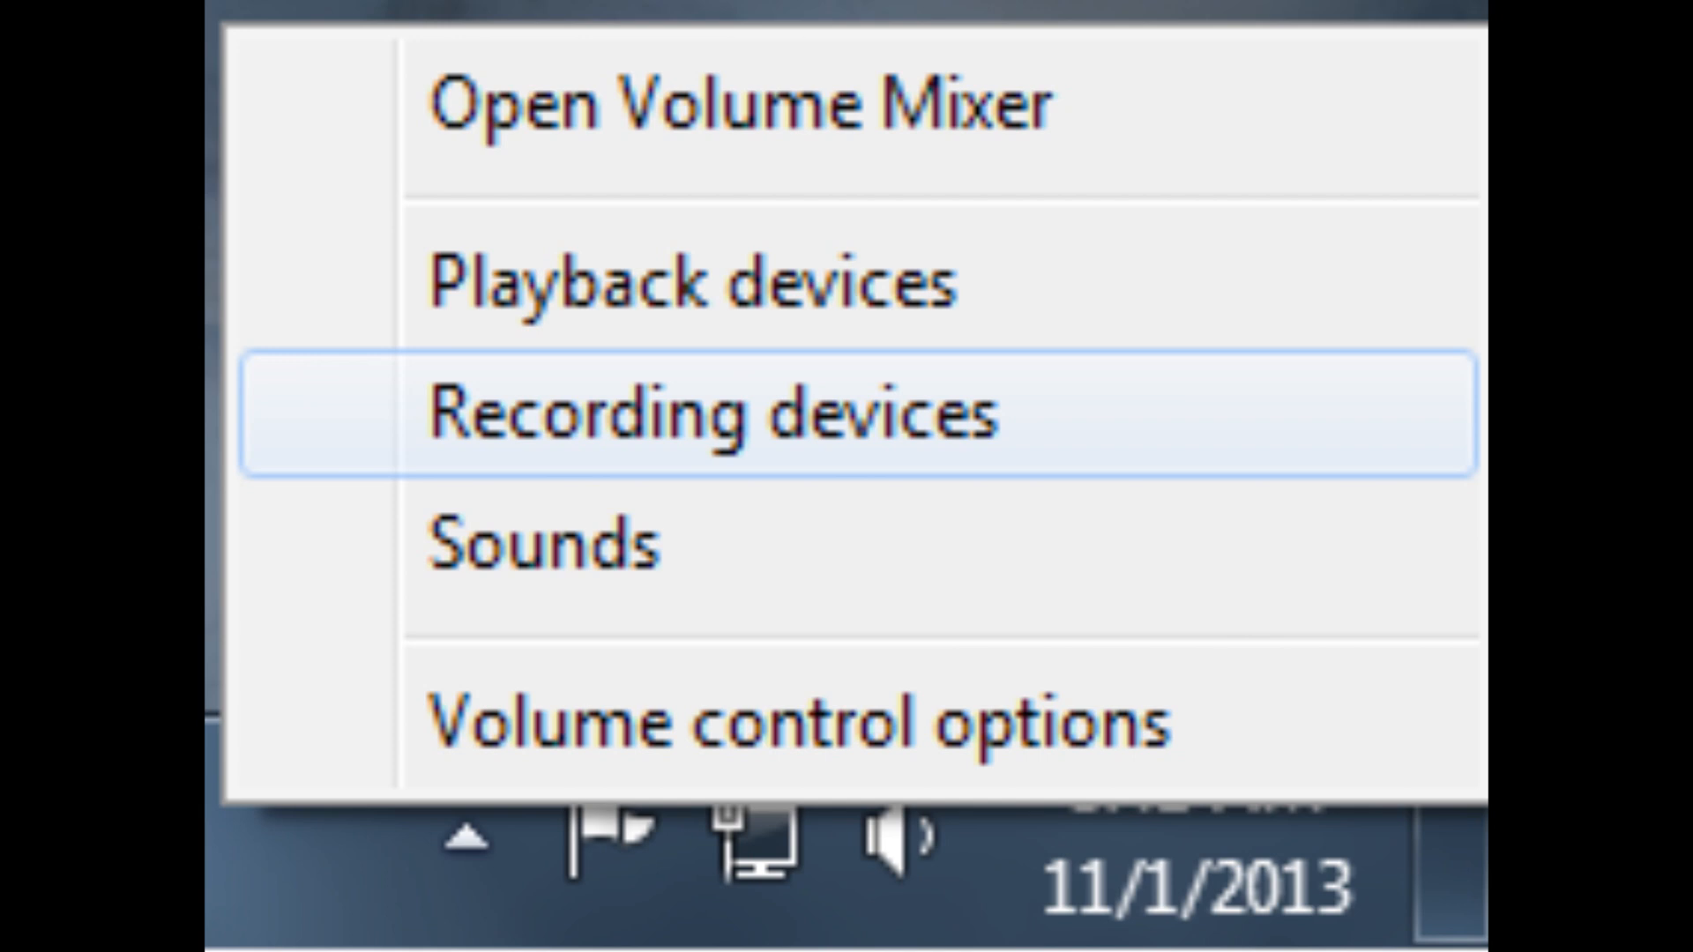
- Open Recording devices from the speaker tray icon to reach the G35 Mic's listen settings
click(726, 412)
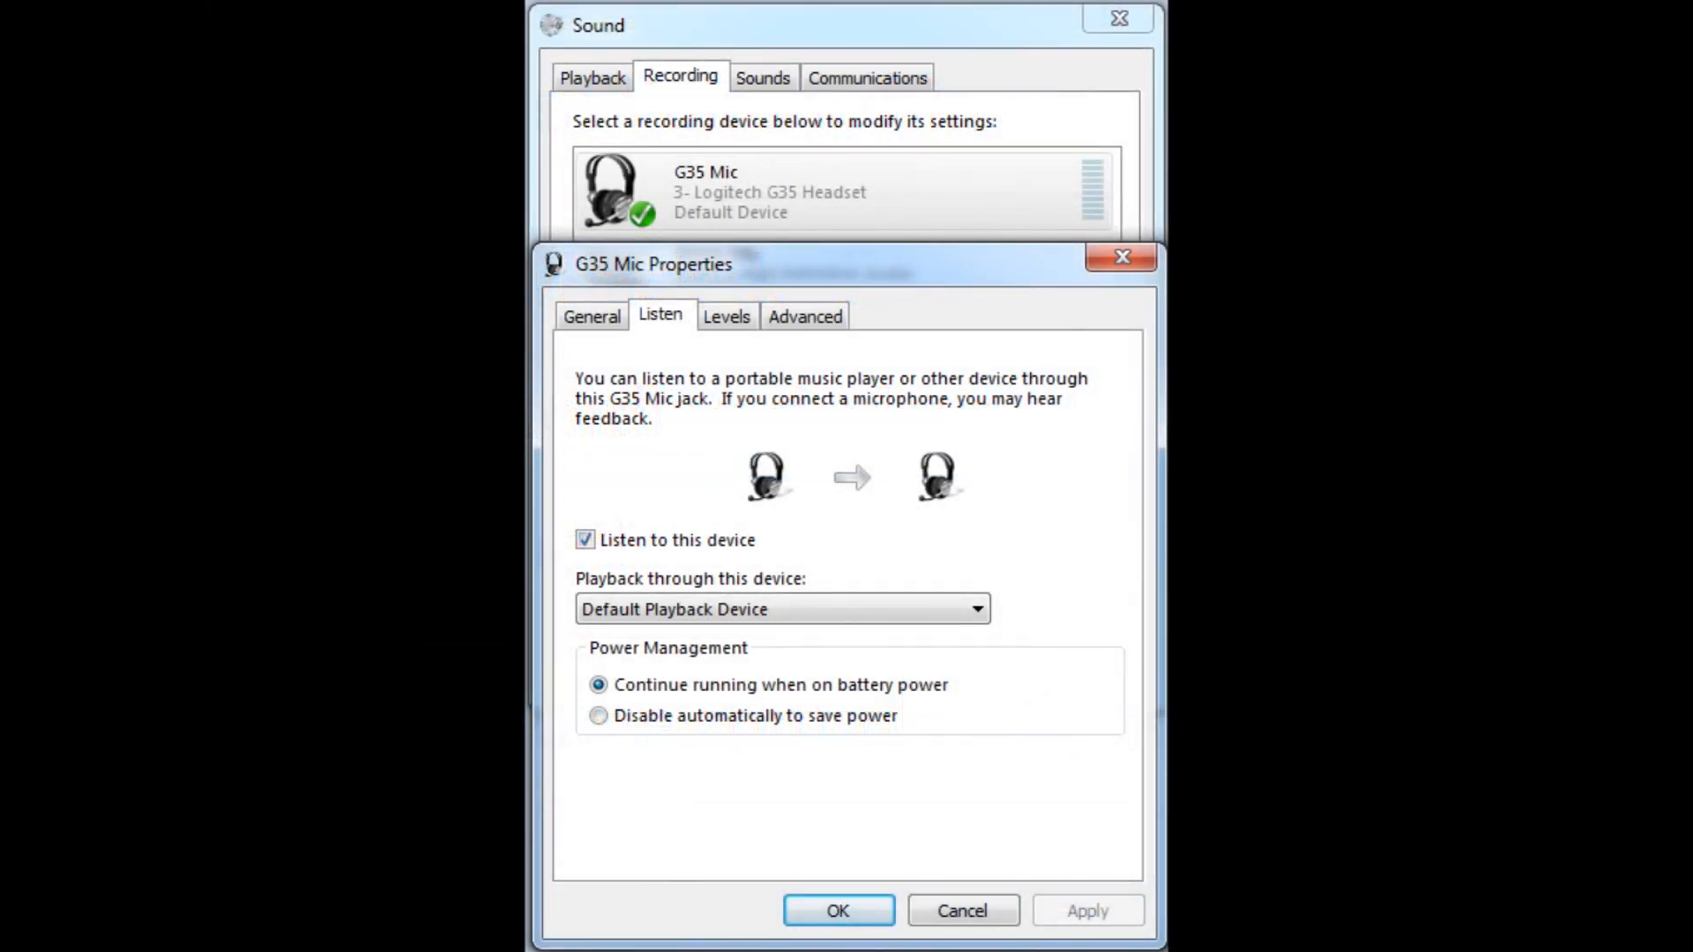